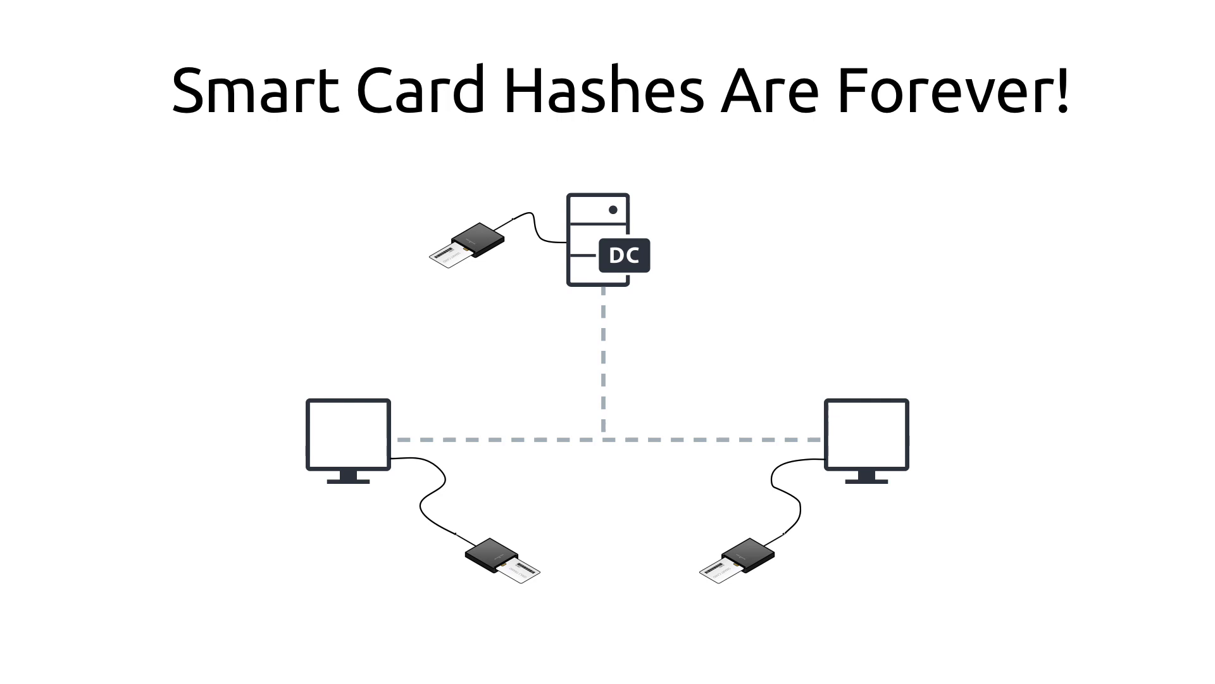
Advance from the 'Smart Card Hashes Are Forever!' slide to the 'Password vs. Smart Card' slide
key("Right")
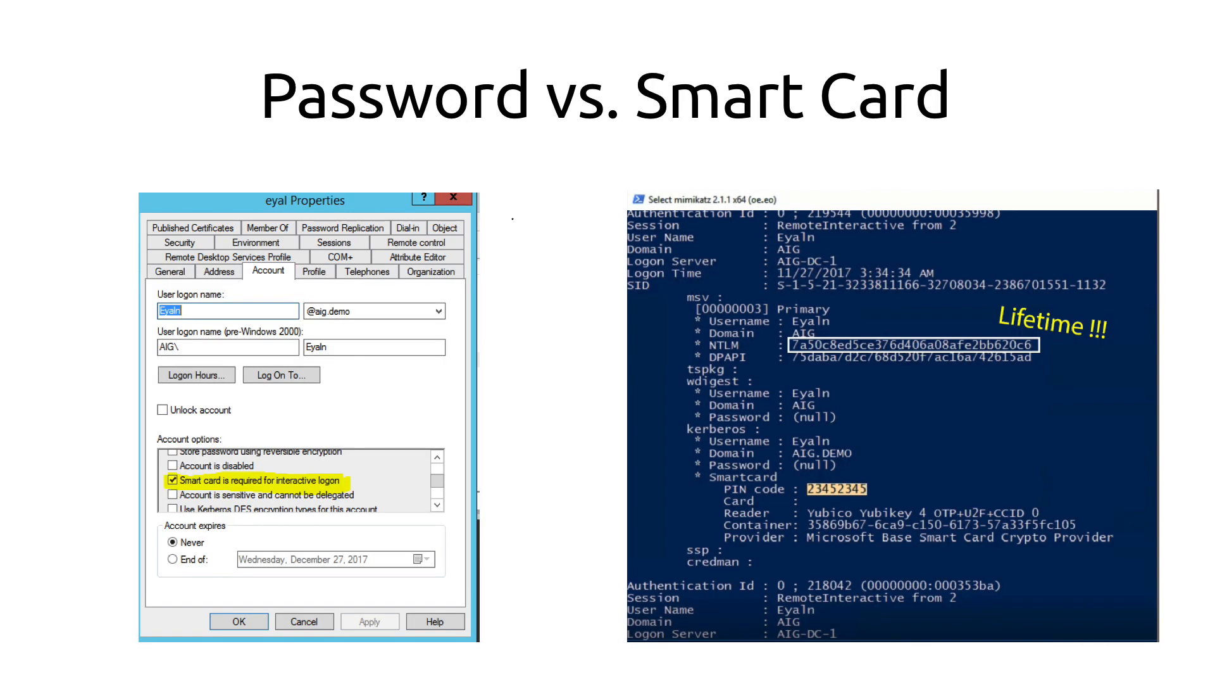